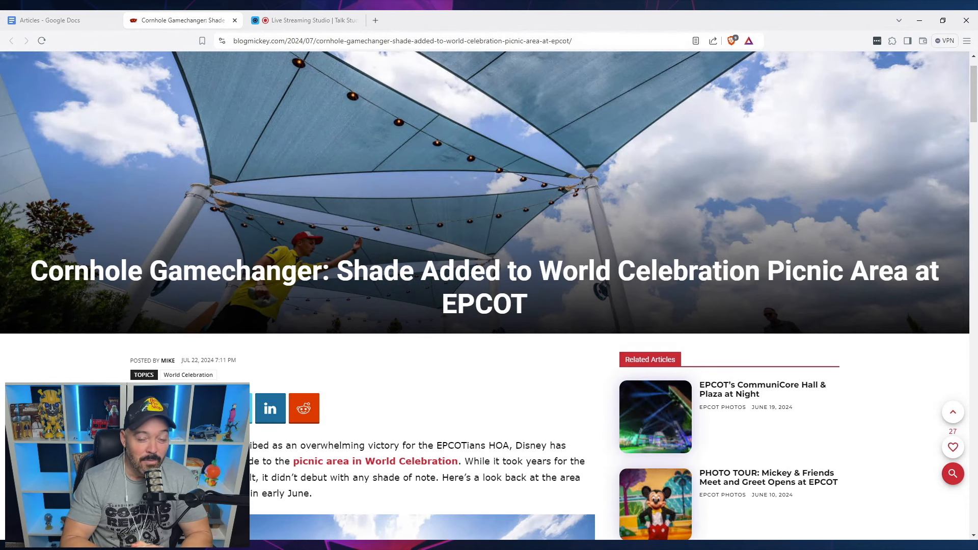
mouse_move(896, 446)
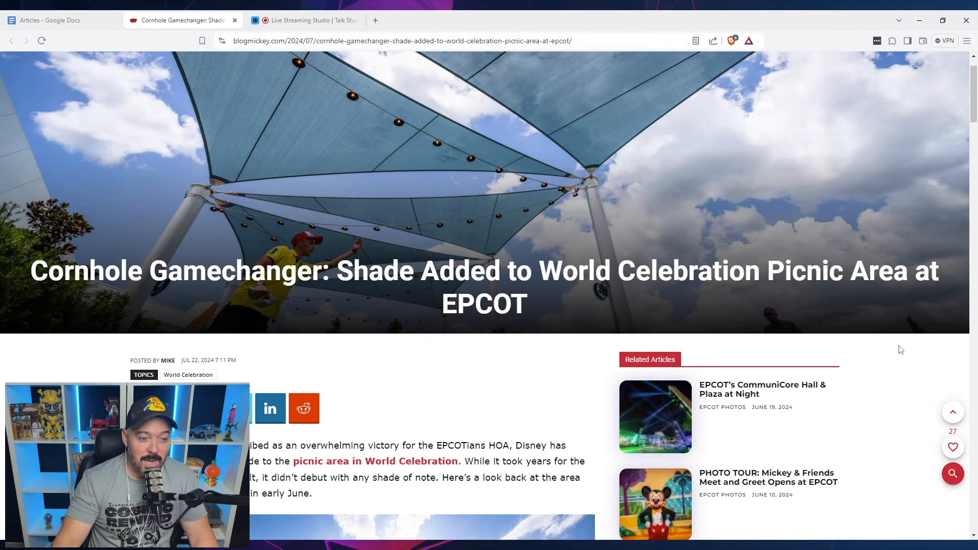
mouse_move(895, 384)
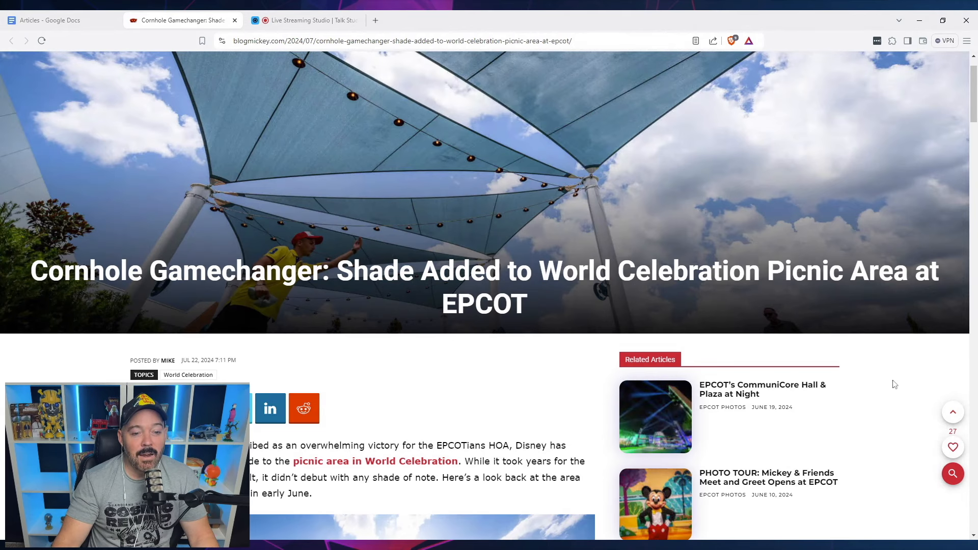
scroll(down, 3)
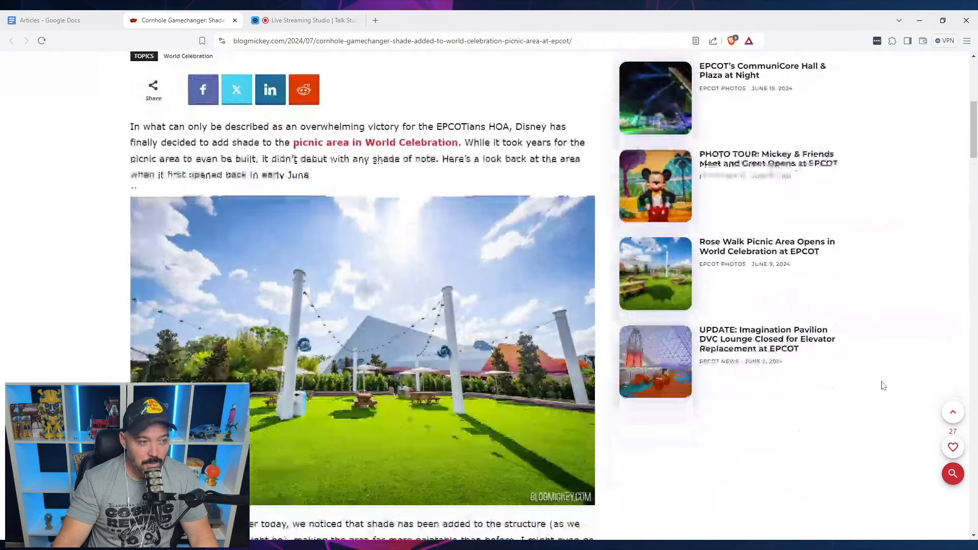
scroll(down, 3)
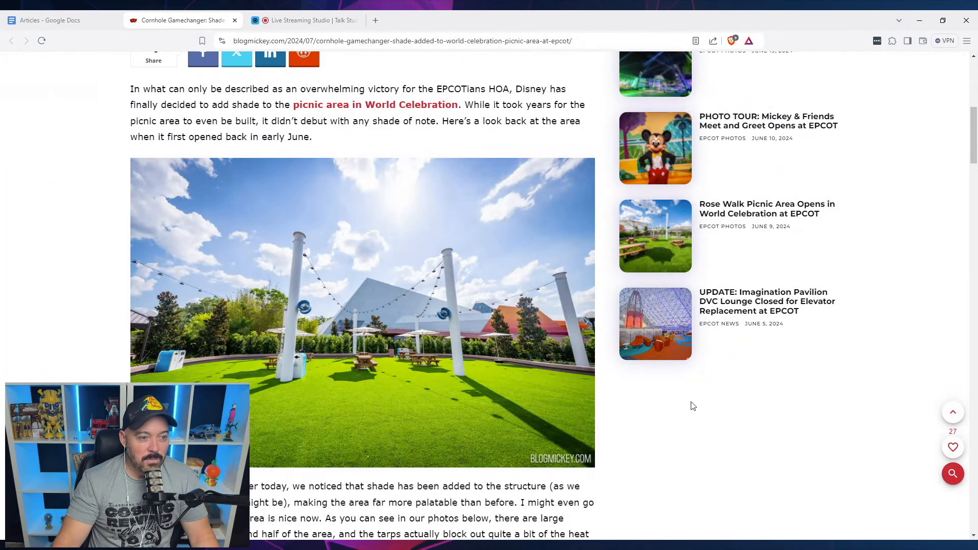
mouse_move(667, 426)
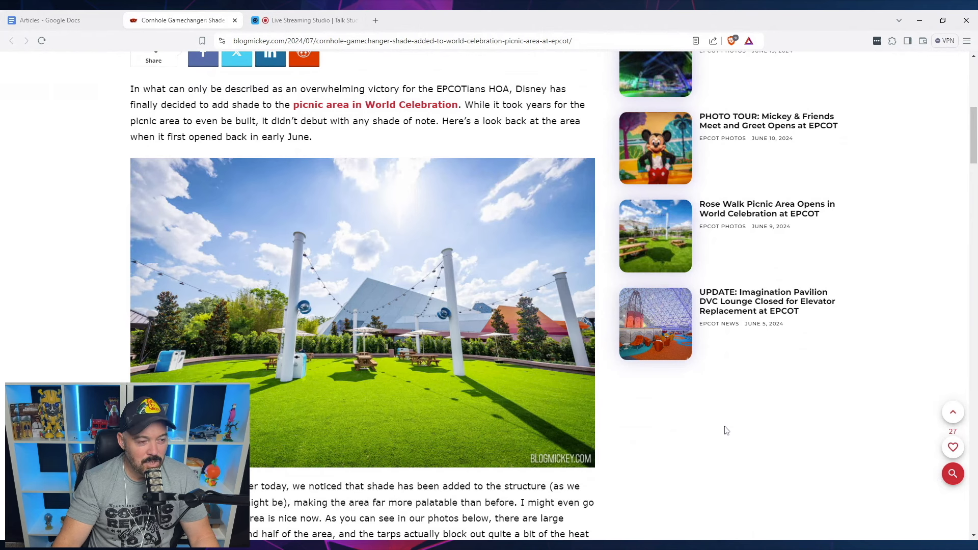
mouse_move(738, 424)
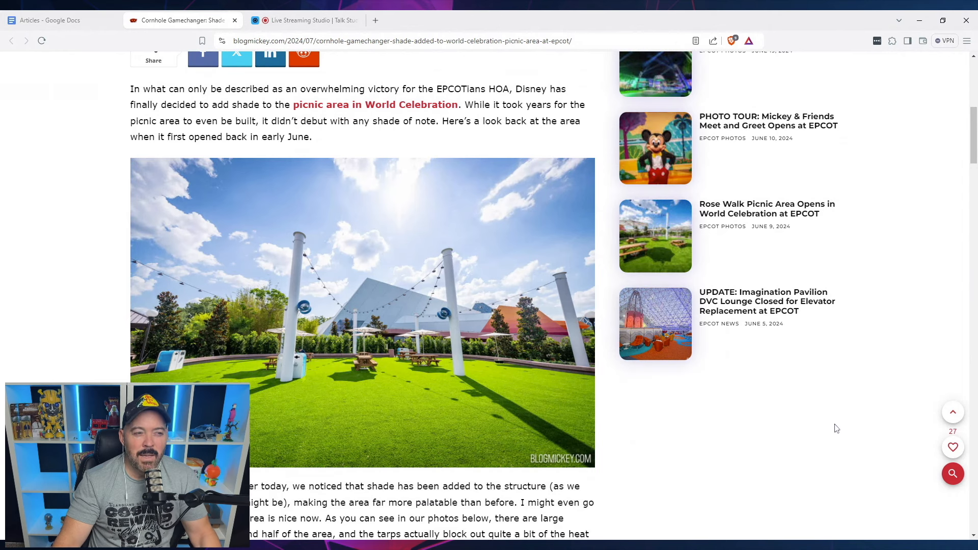
mouse_move(807, 422)
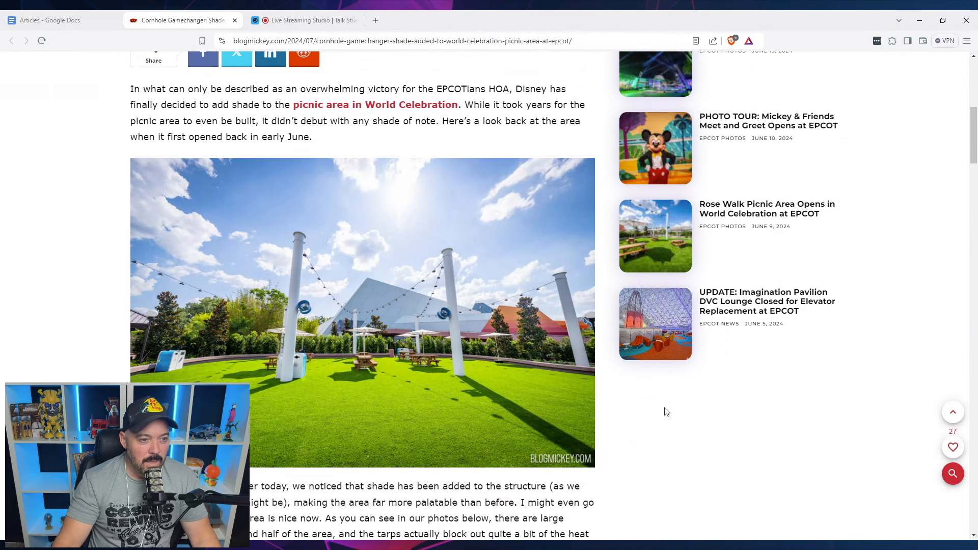
mouse_move(583, 391)
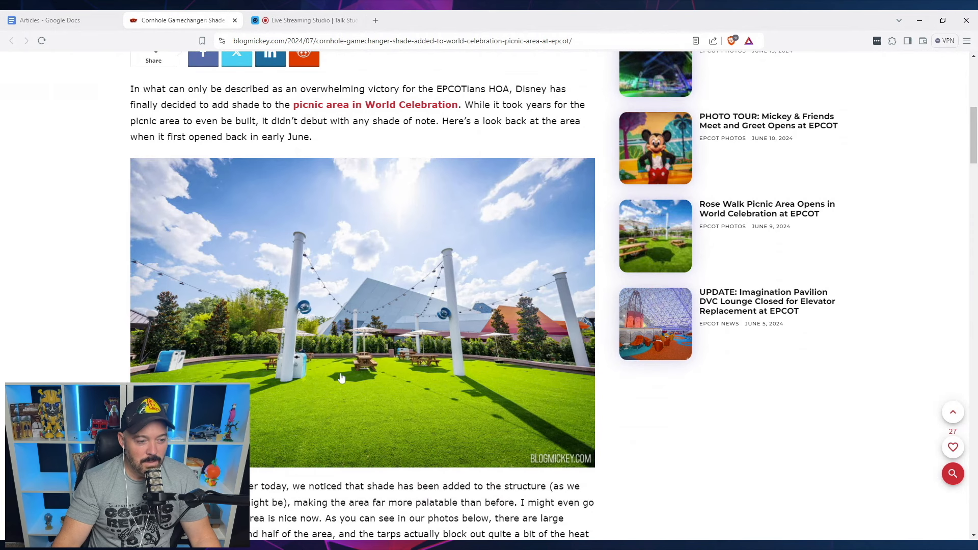
mouse_move(338, 377)
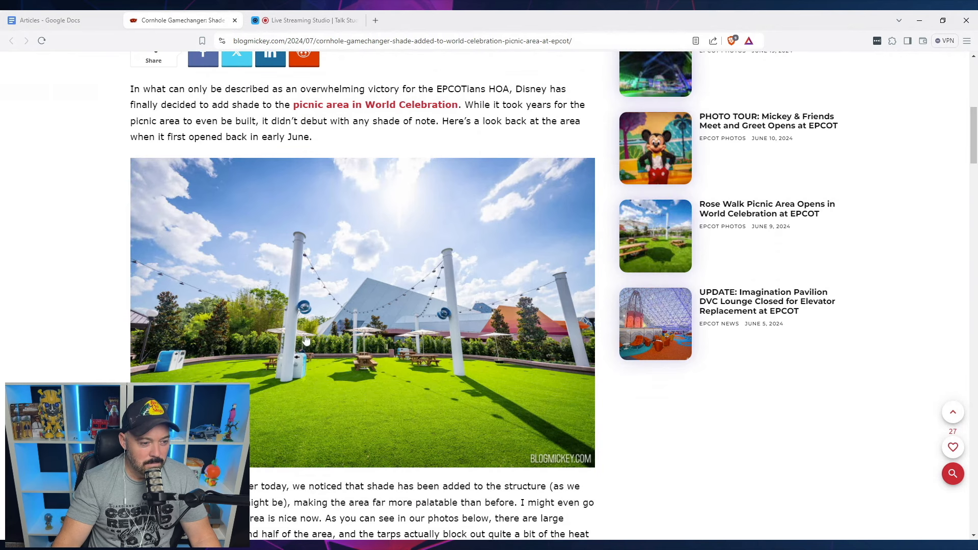
mouse_move(537, 353)
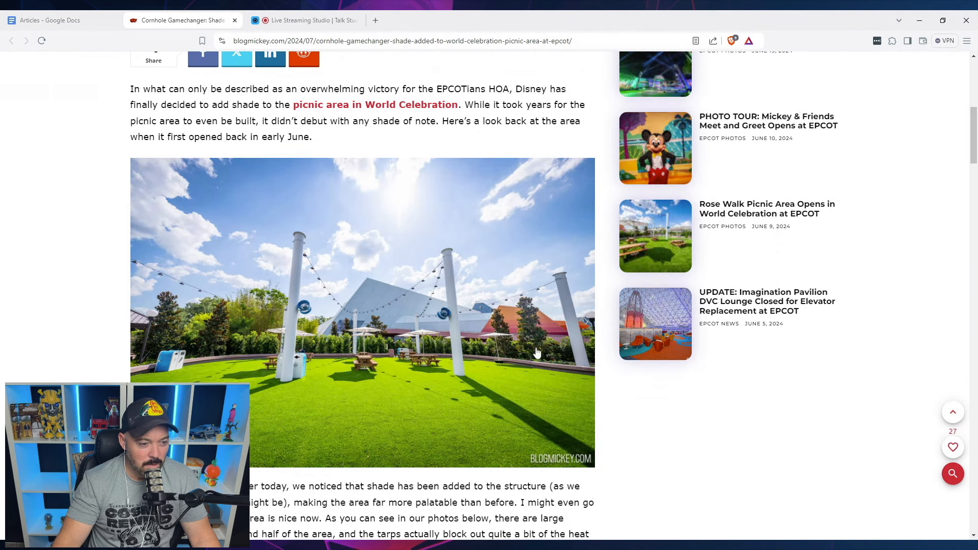
scroll(down, 3)
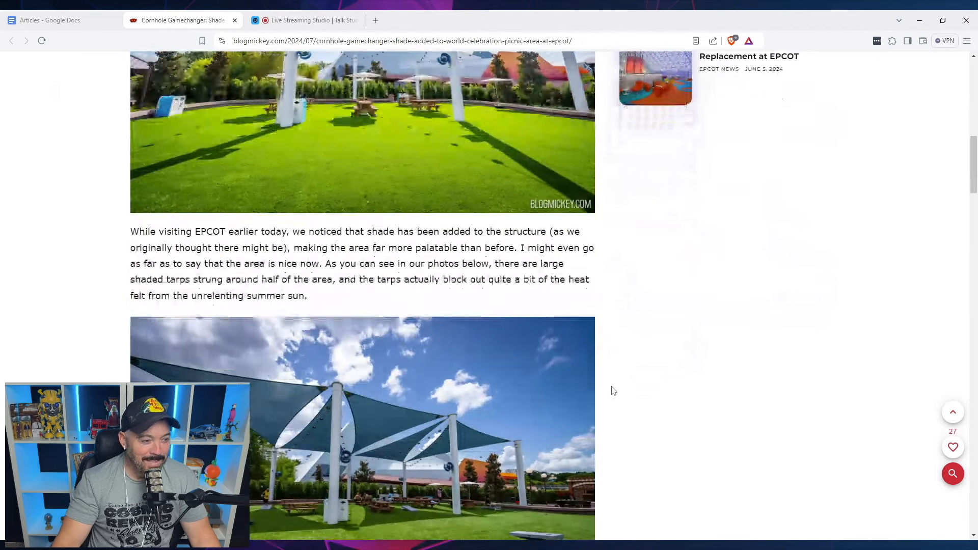
scroll(down, 3)
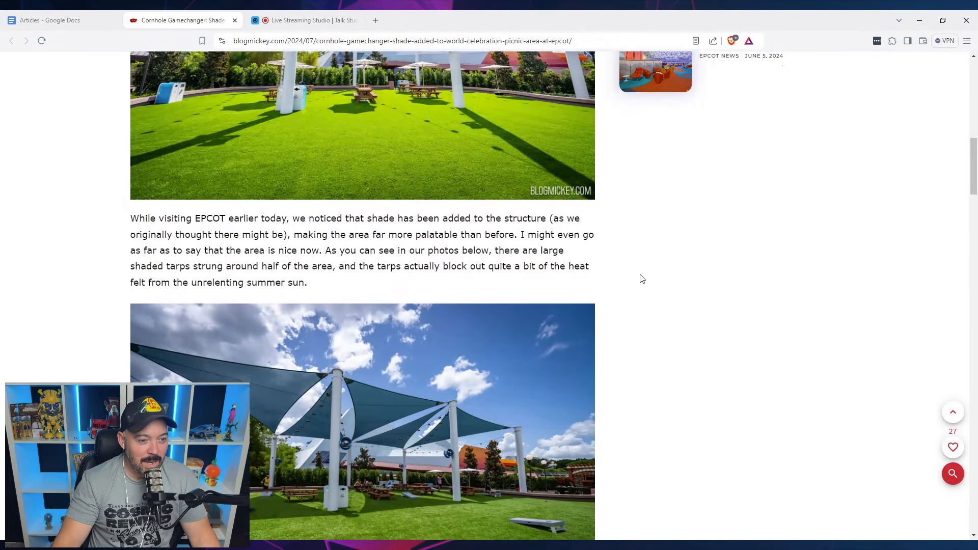
scroll(down, 3)
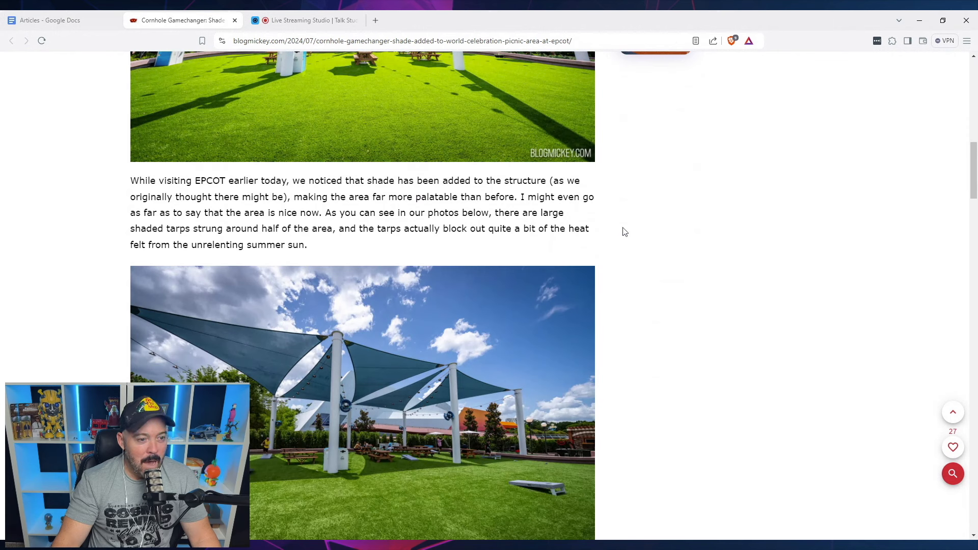
mouse_move(625, 246)
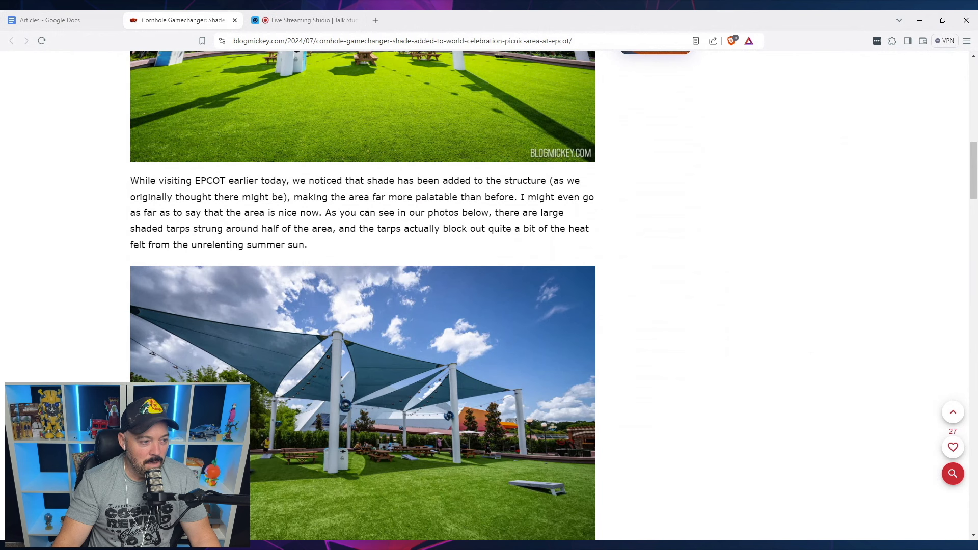
scroll(down, 3)
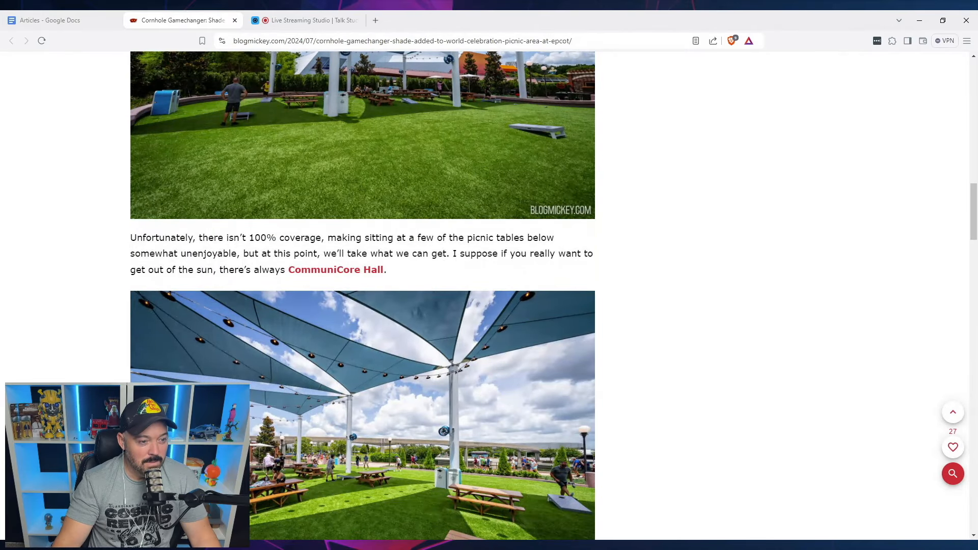
scroll(down, 3)
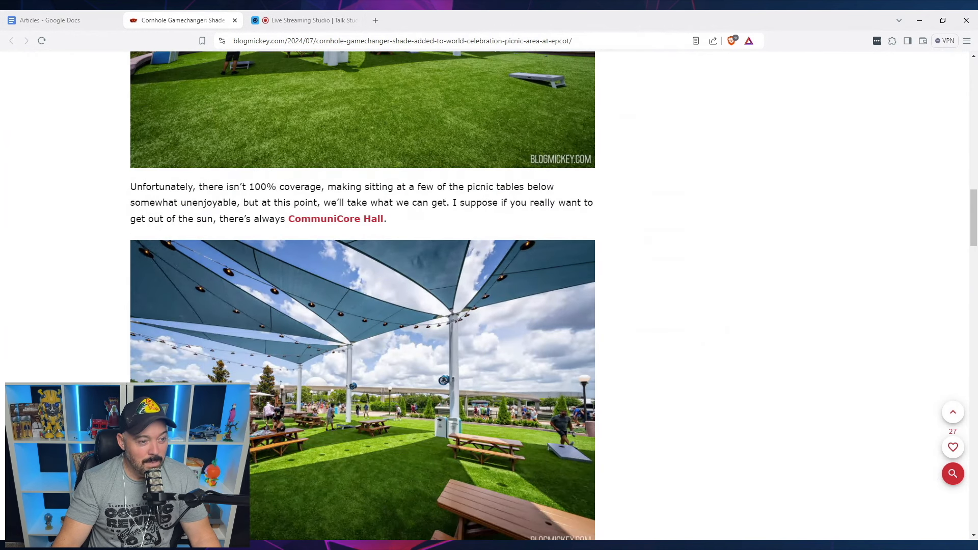
mouse_move(679, 265)
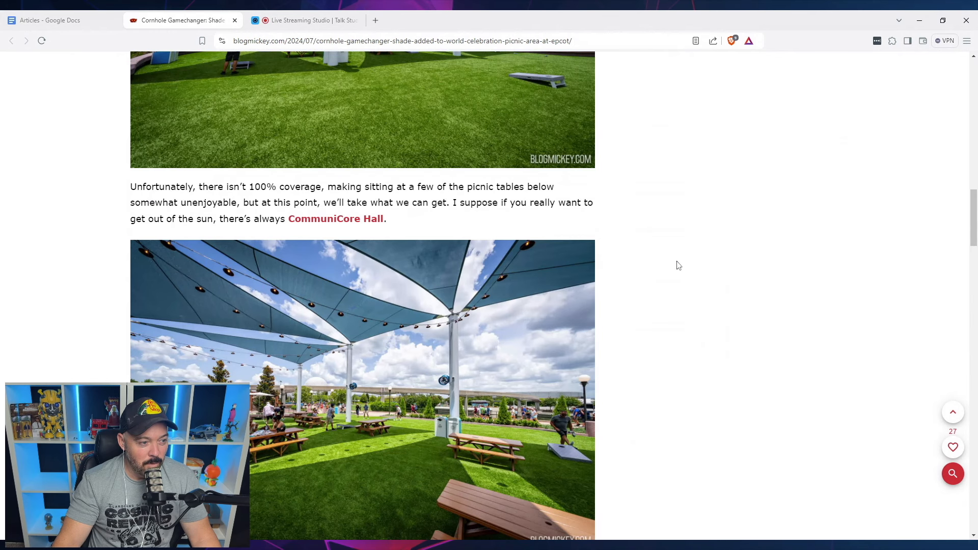
scroll(down, 3)
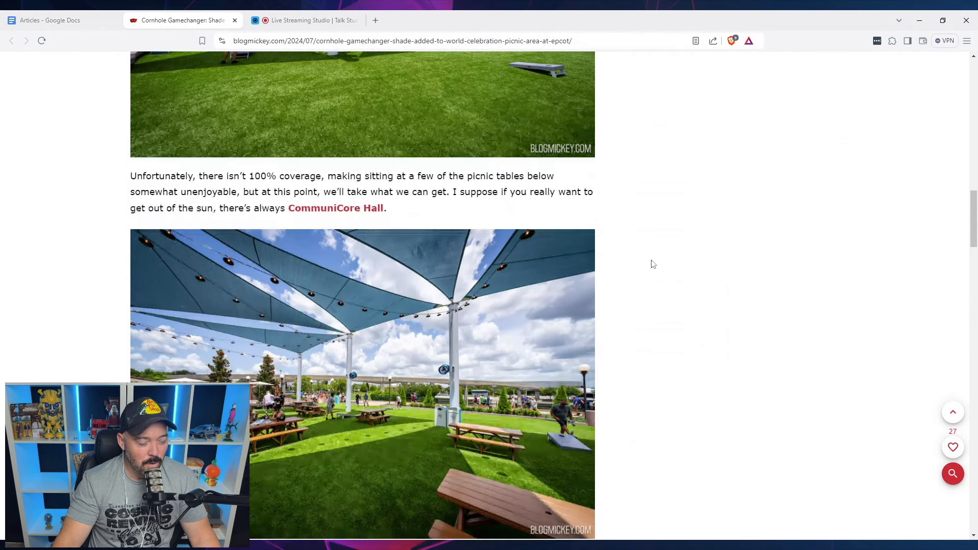
scroll(down, 3)
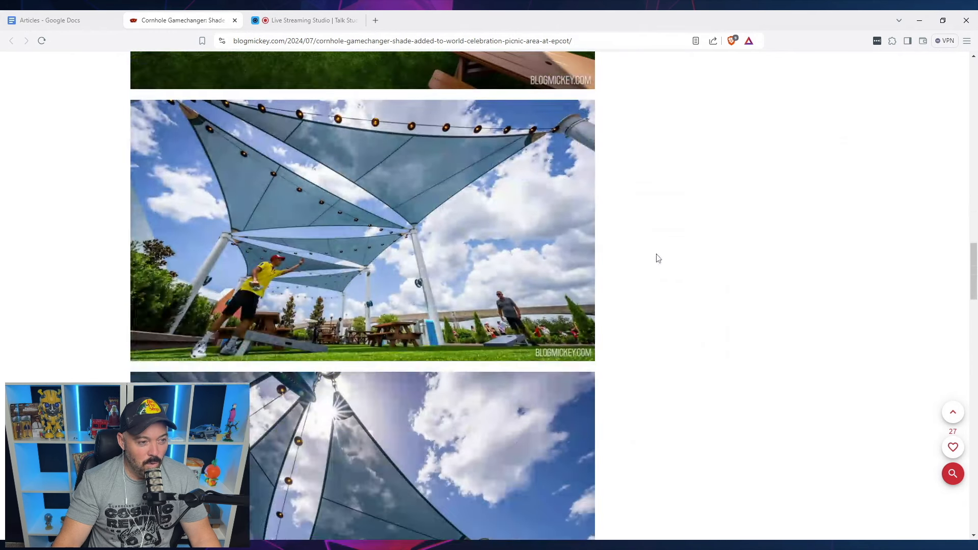
scroll(down, 3)
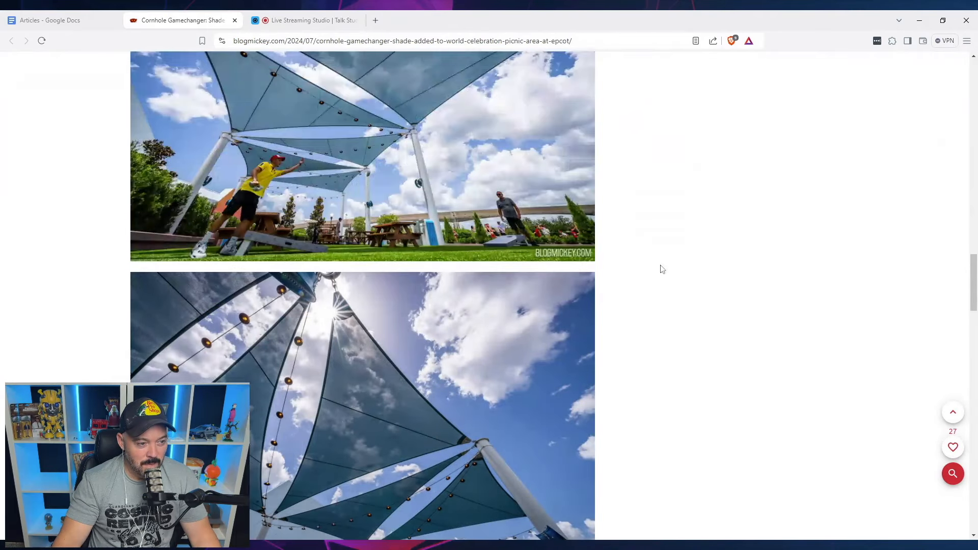
scroll(down, 3)
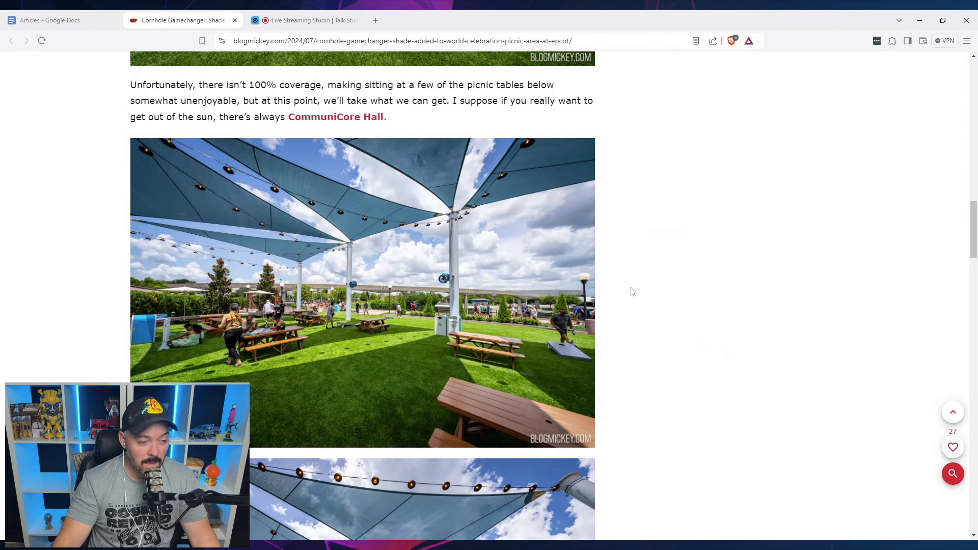
scroll(up, 3)
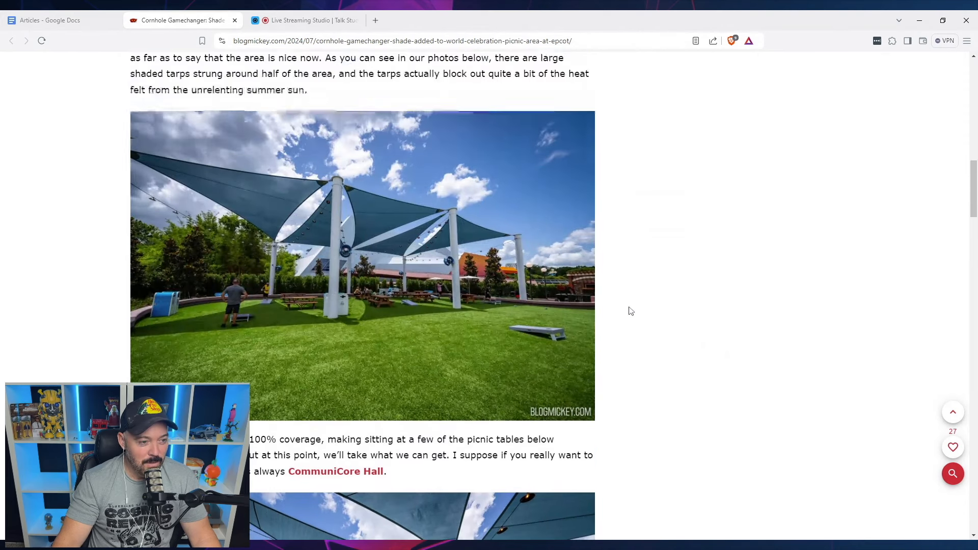
scroll(down, 3)
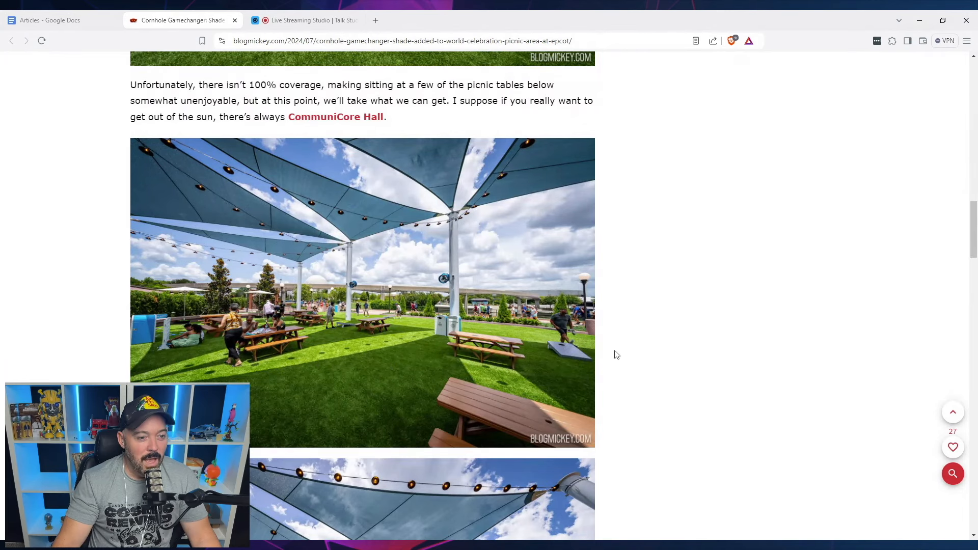
scroll(down, 3)
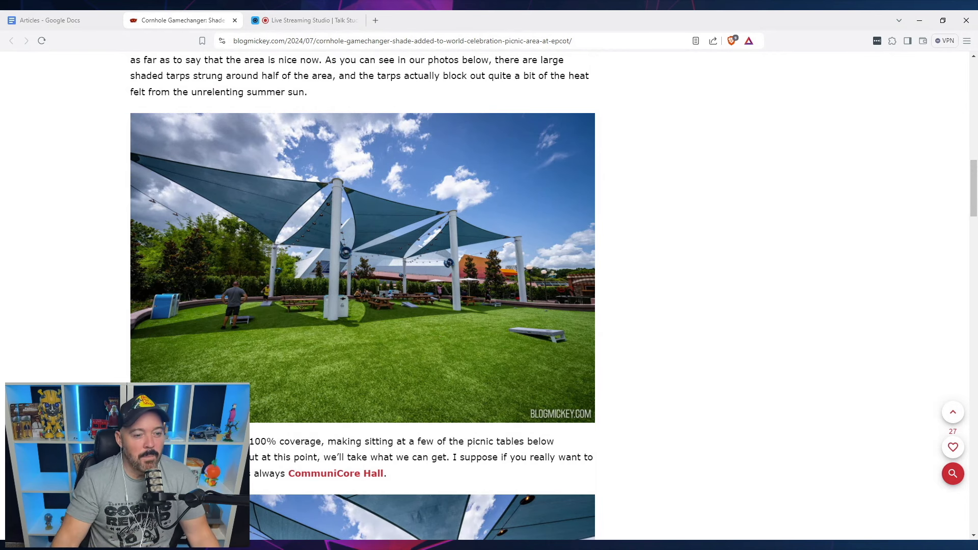
scroll(down, 3)
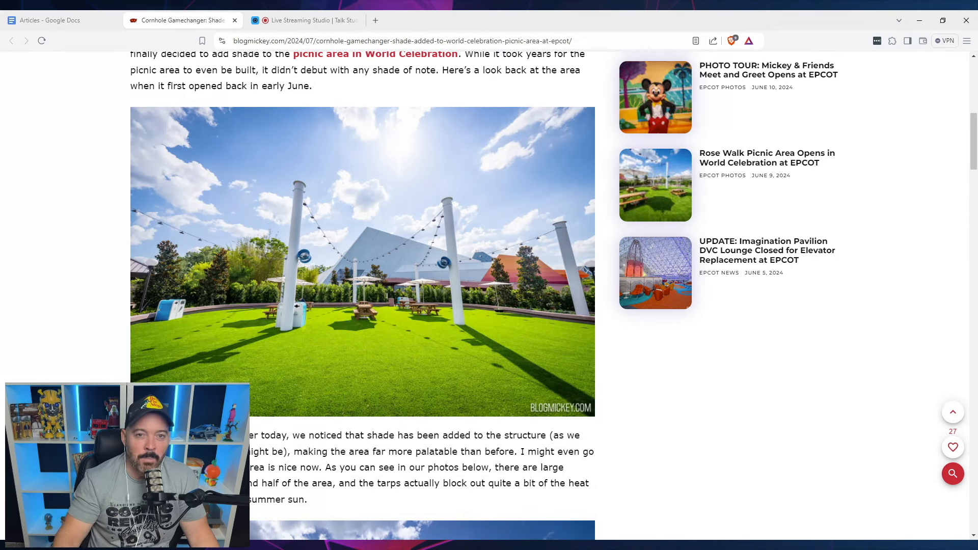
scroll(down, 3)
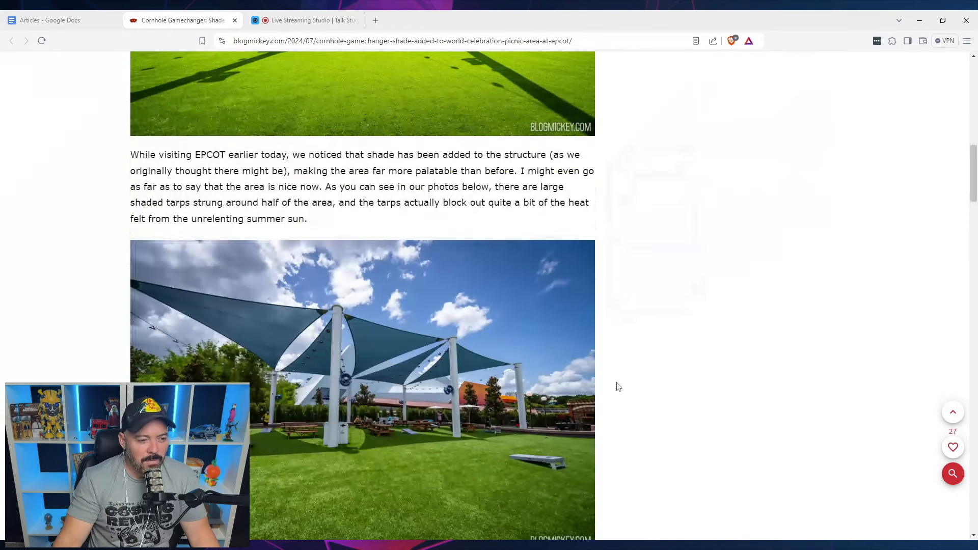
scroll(down, 3)
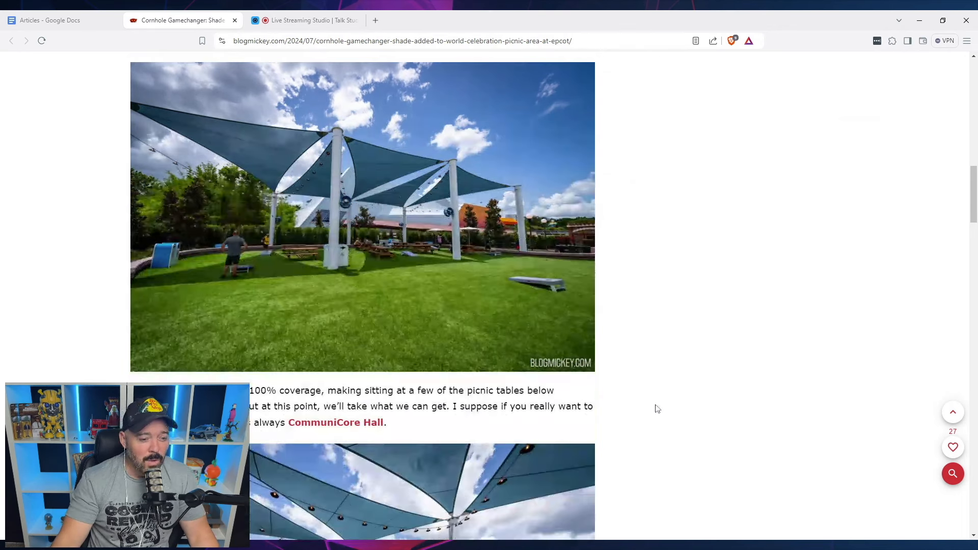
scroll(up, 3)
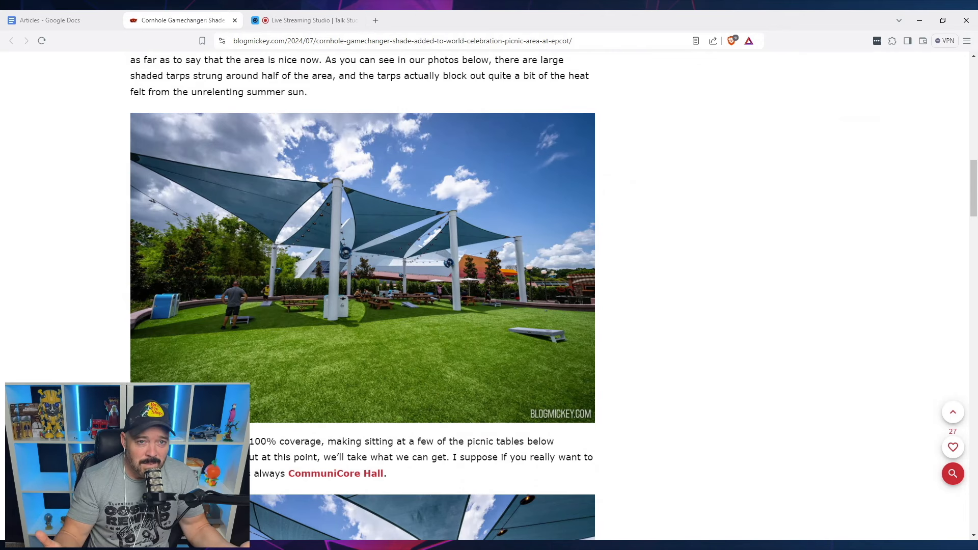
scroll(up, 3)
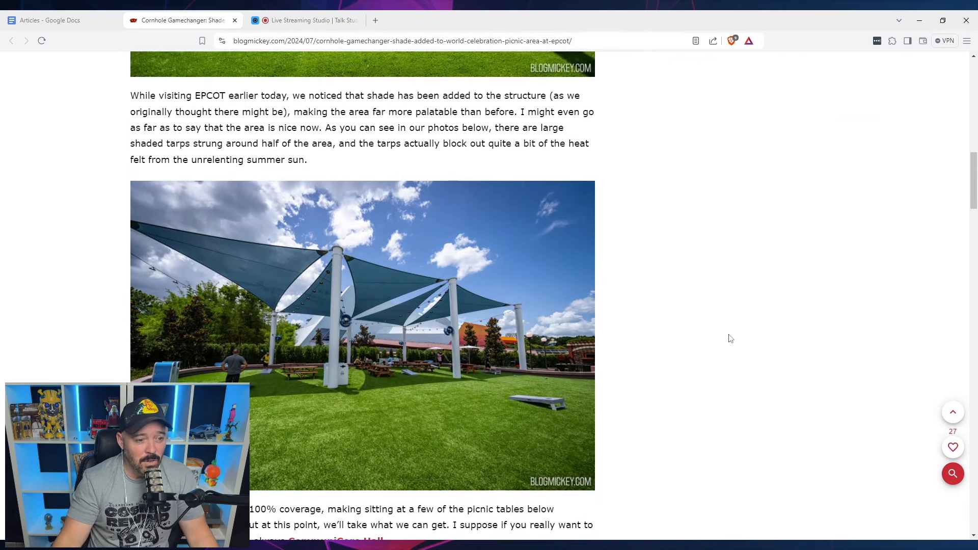
scroll(up, 3)
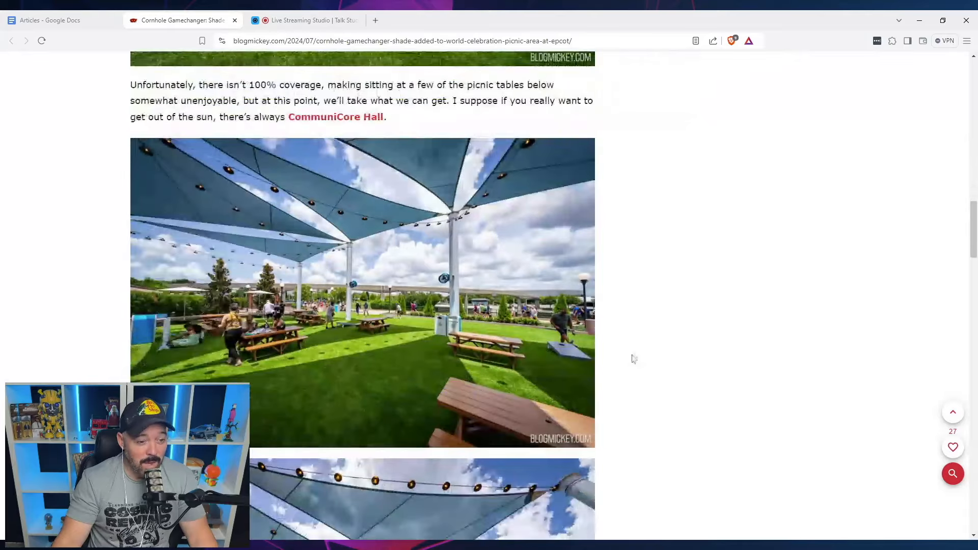
scroll(down, 3)
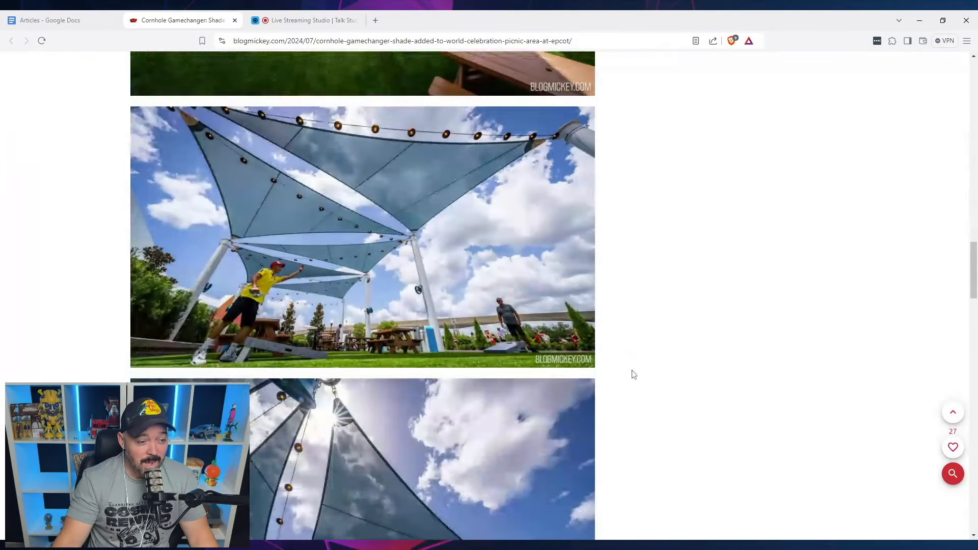
scroll(down, 3)
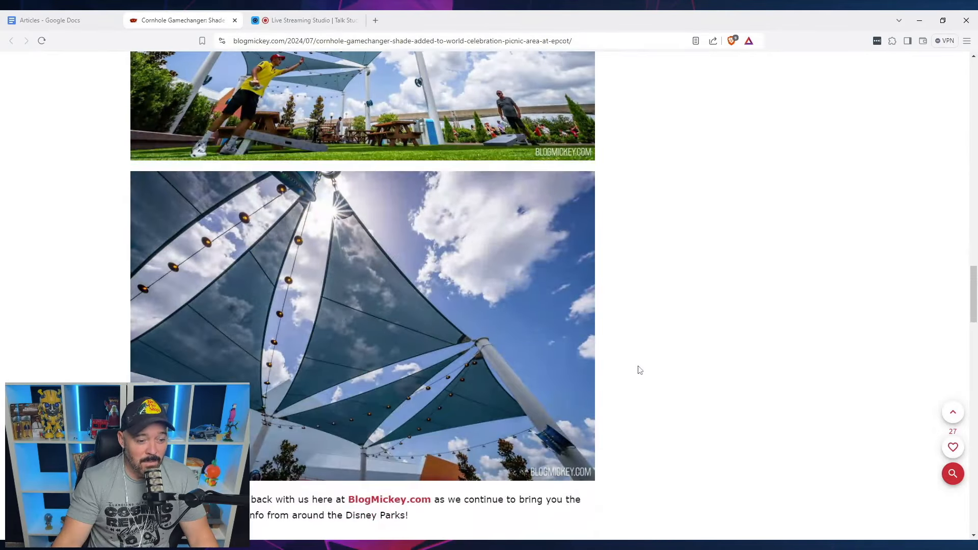